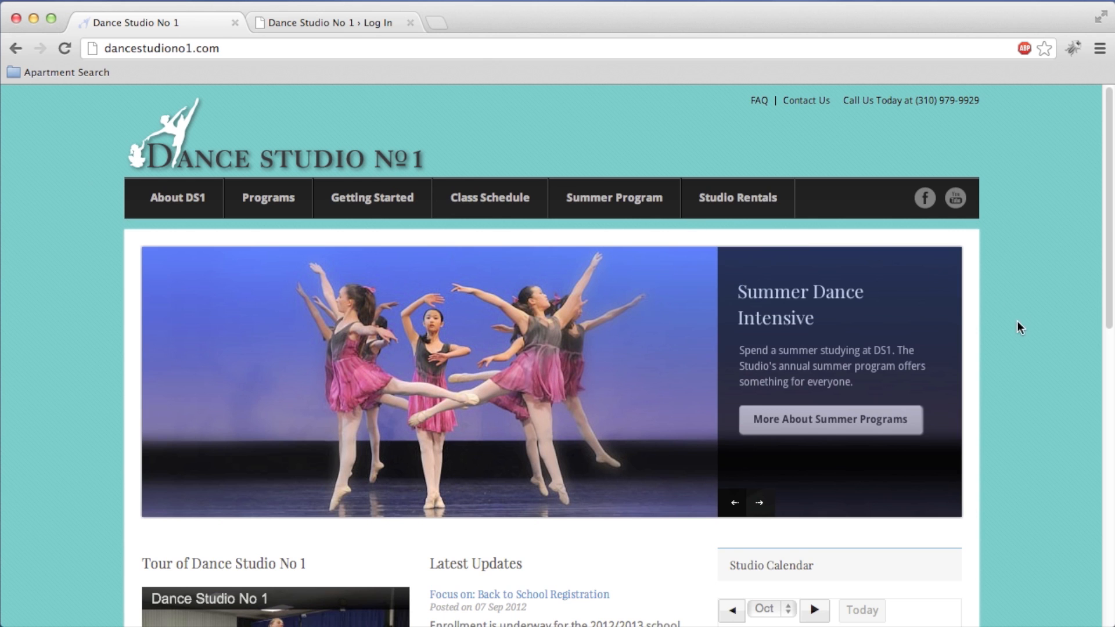
Step: Log in to the Dance Studio No 1 admin as the Contributor user
scroll("down", 3)
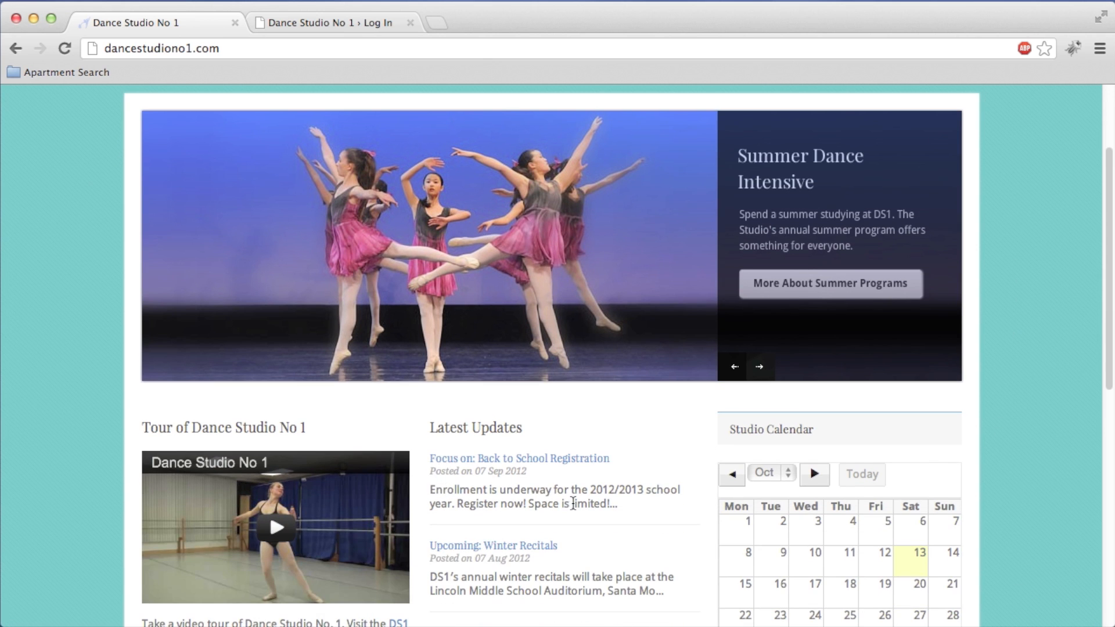
scroll("down", 3)
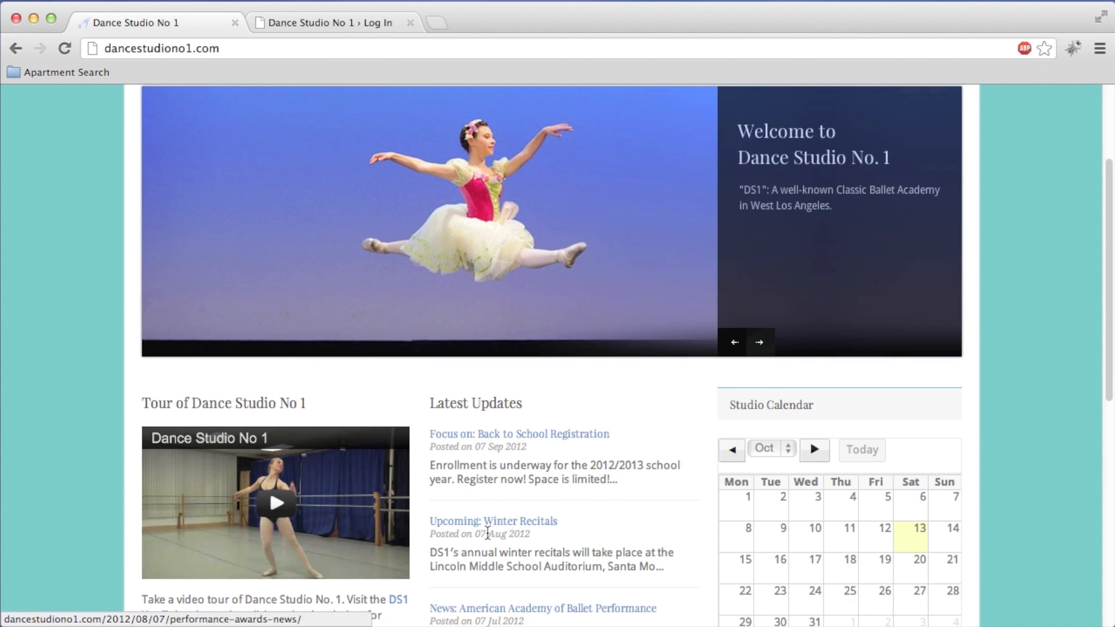
scroll("down", 3)
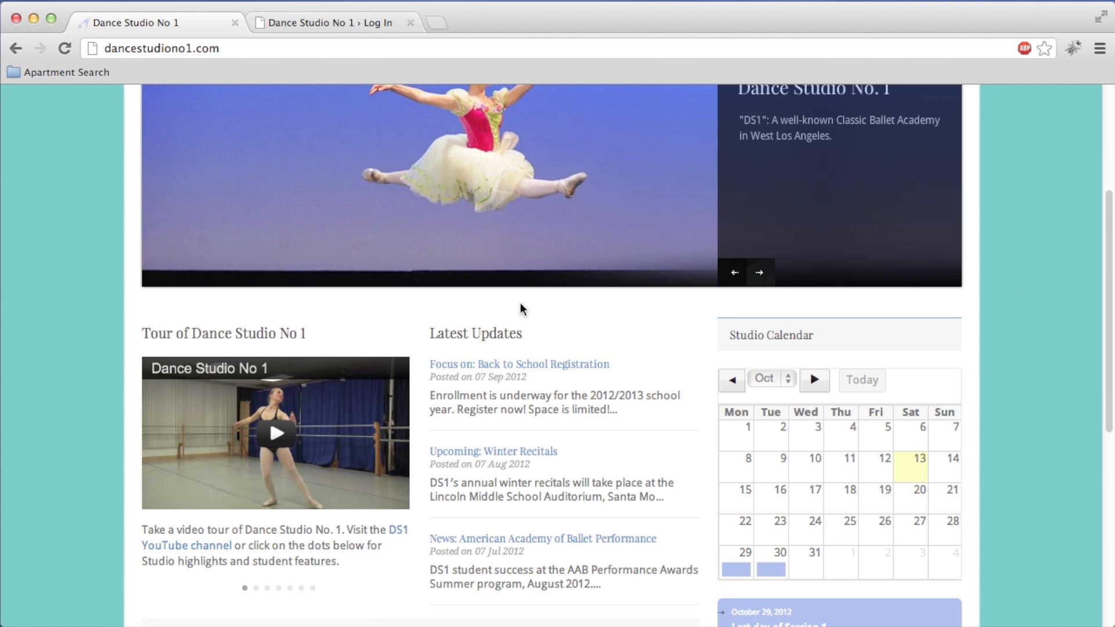
mouse_move(463, 377)
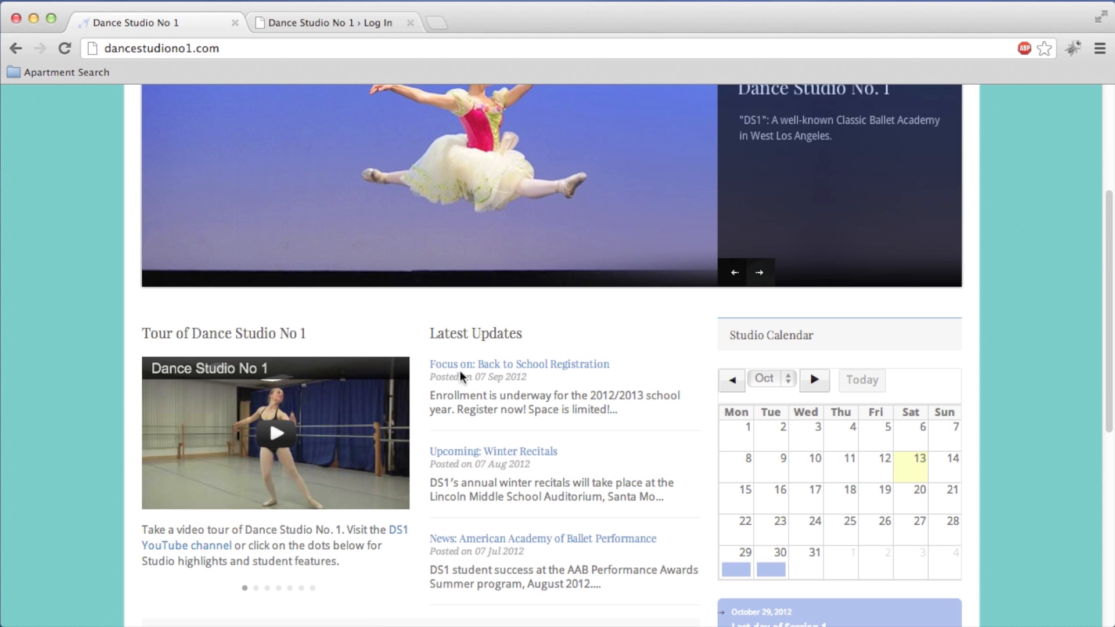
scroll("up", 3)
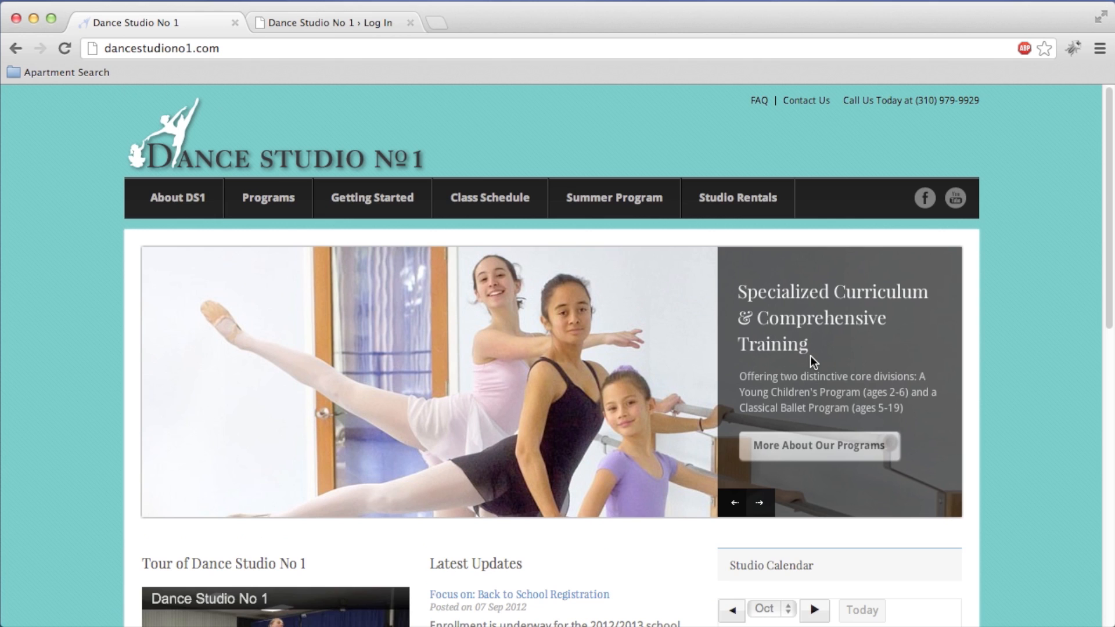
mouse_move(341, 22)
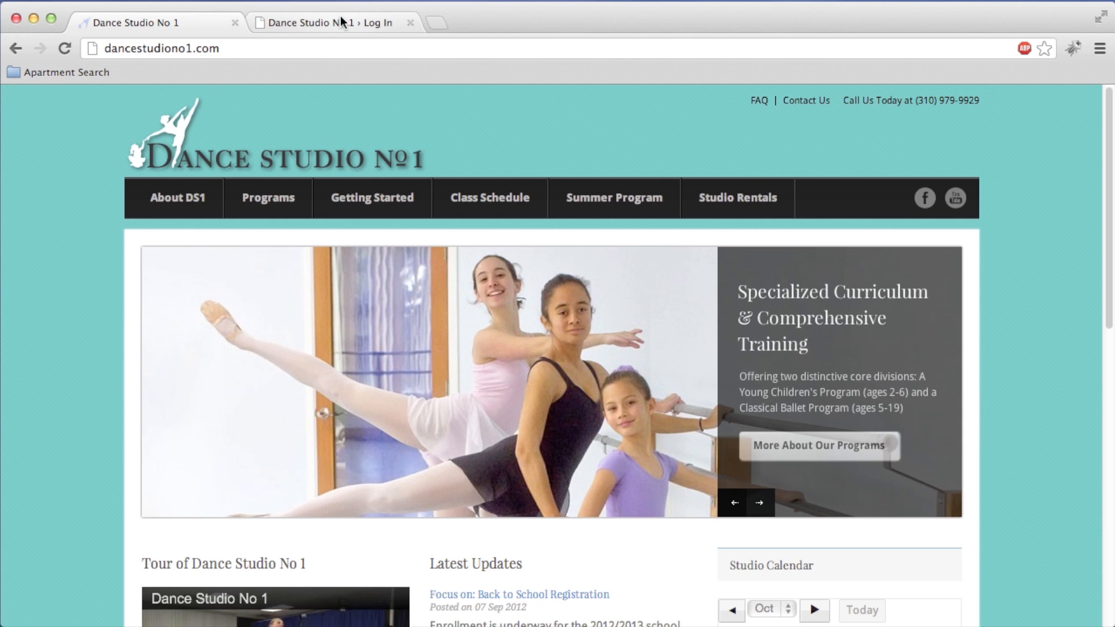
left_click(320, 22)
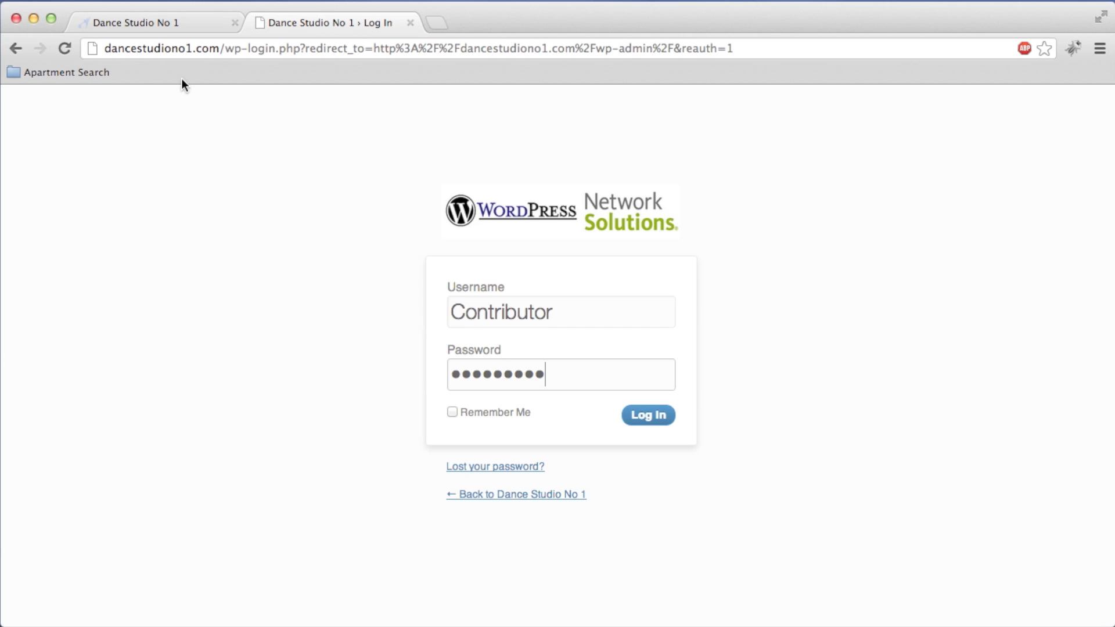
mouse_move(269, 117)
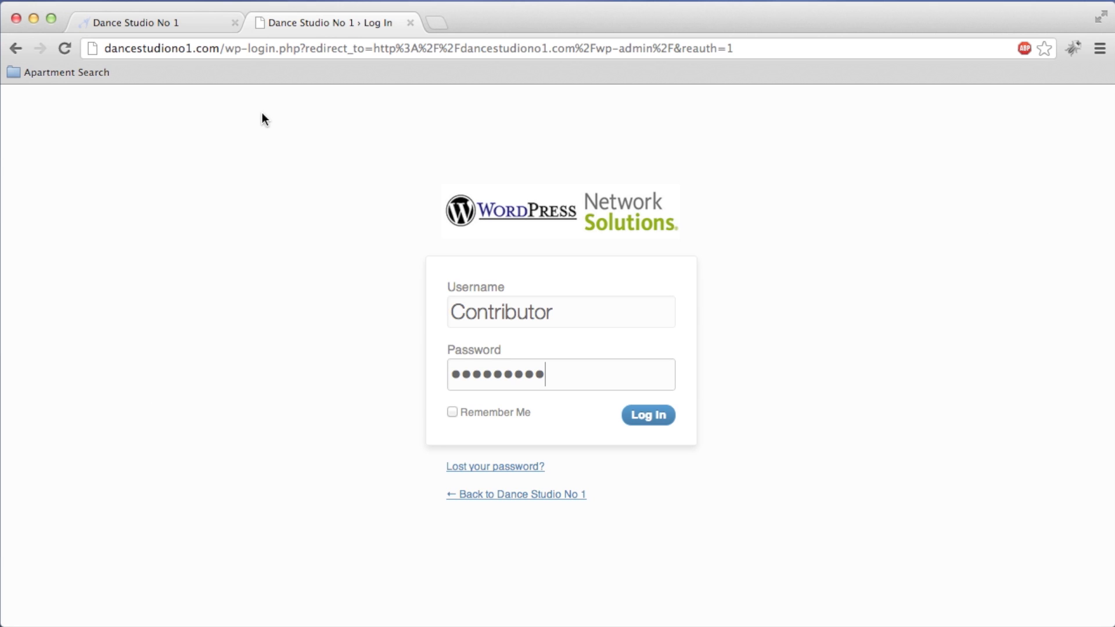
mouse_move(460, 294)
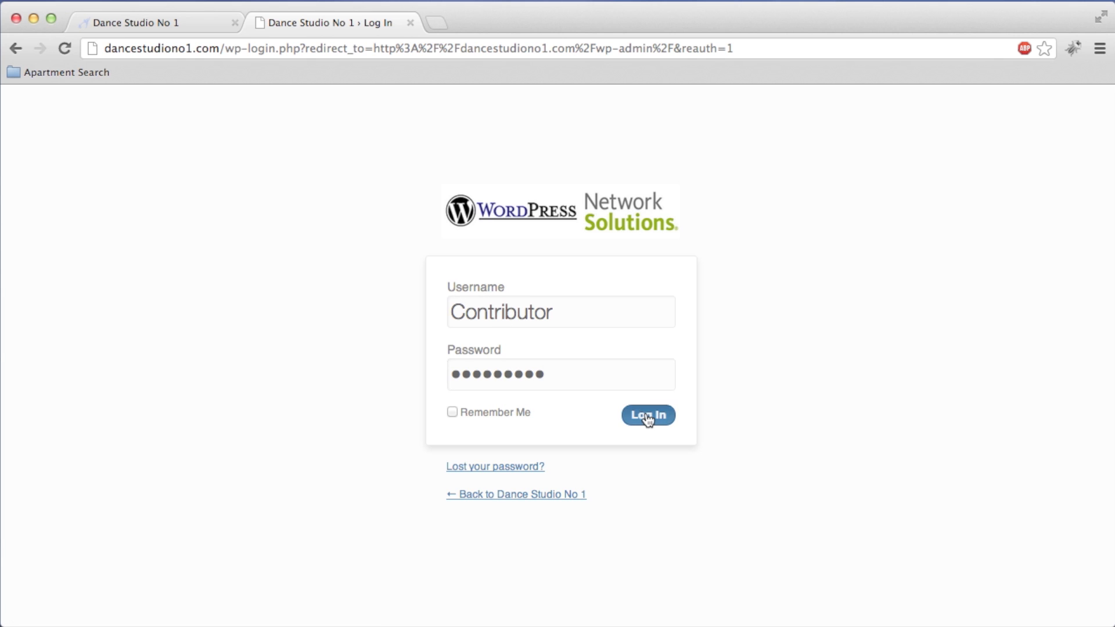
left_click(647, 414)
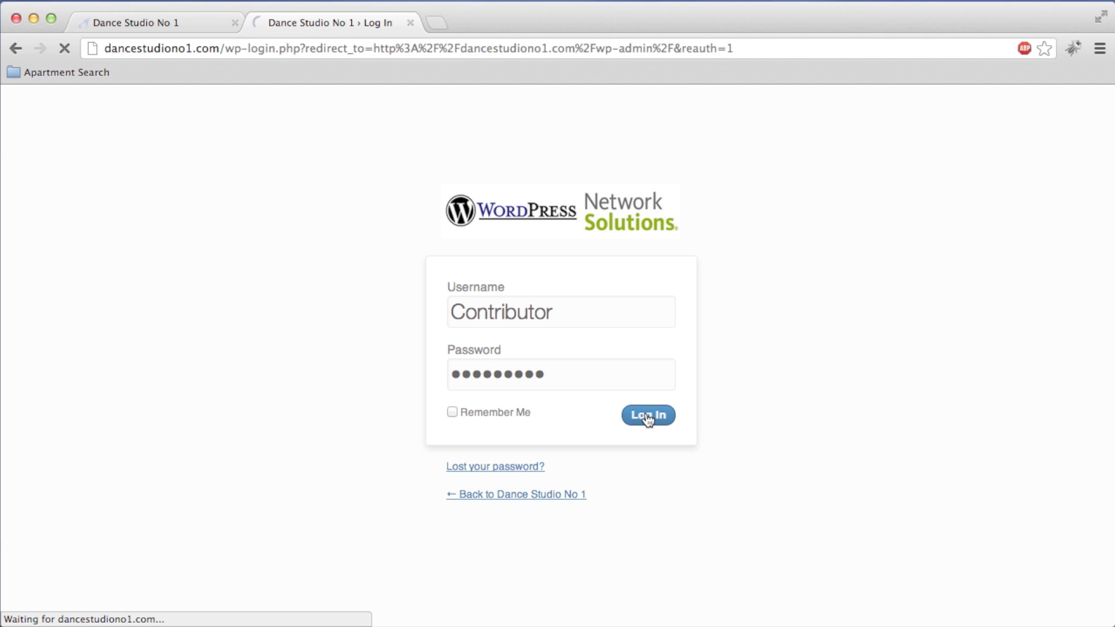
left_click(647, 415)
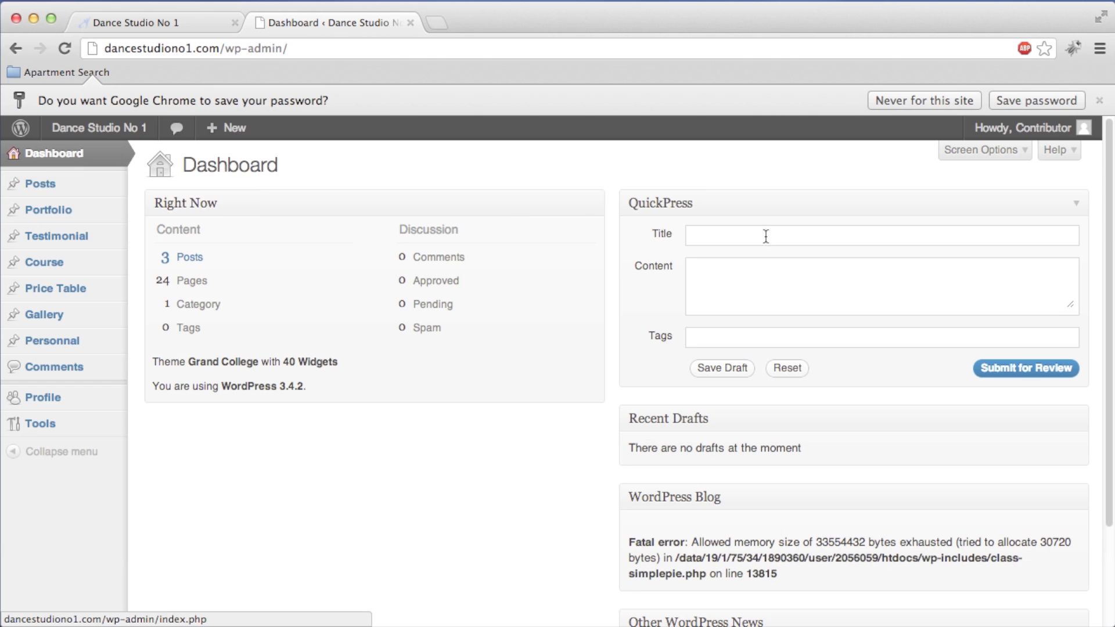
mouse_move(46, 210)
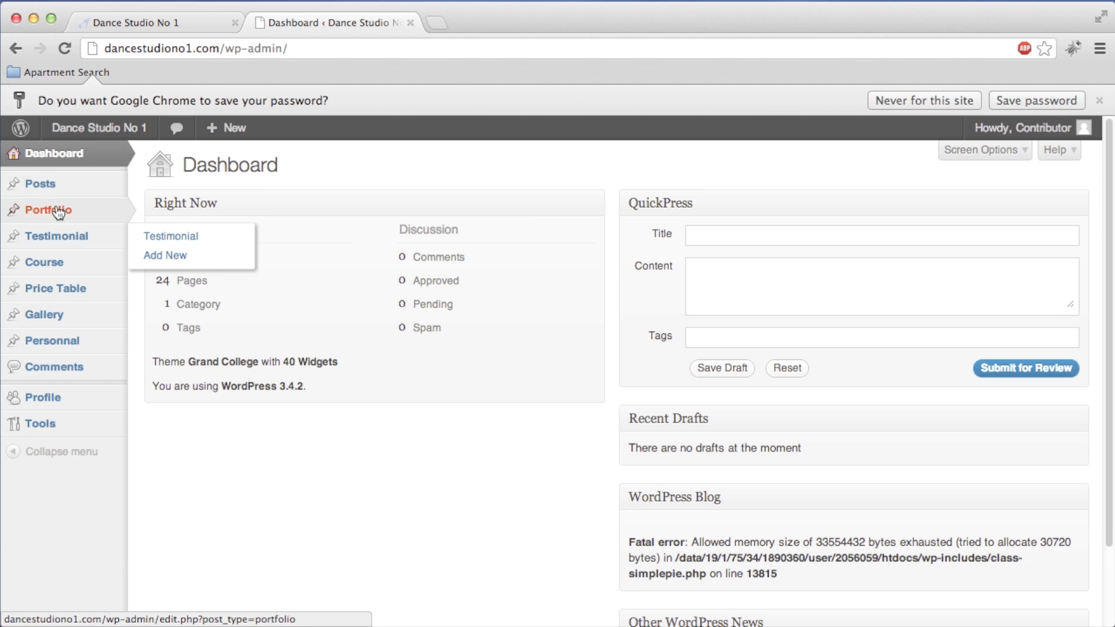
mouse_move(39, 184)
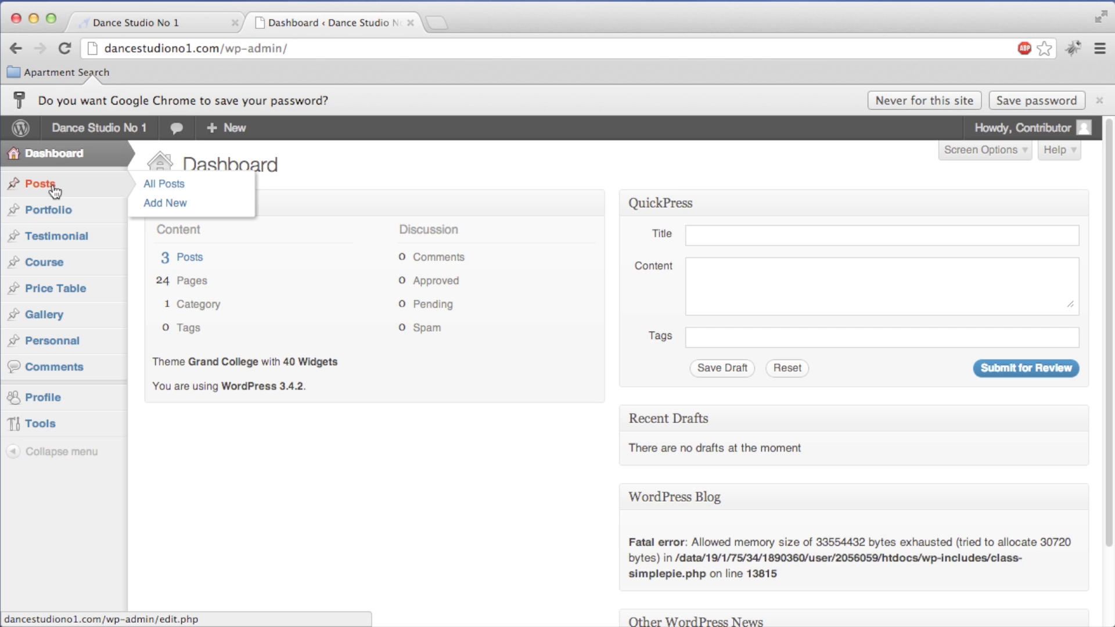
Step: Open Posts > All Posts to see the three published Uncategorized posts by brandon29
left_click(164, 184)
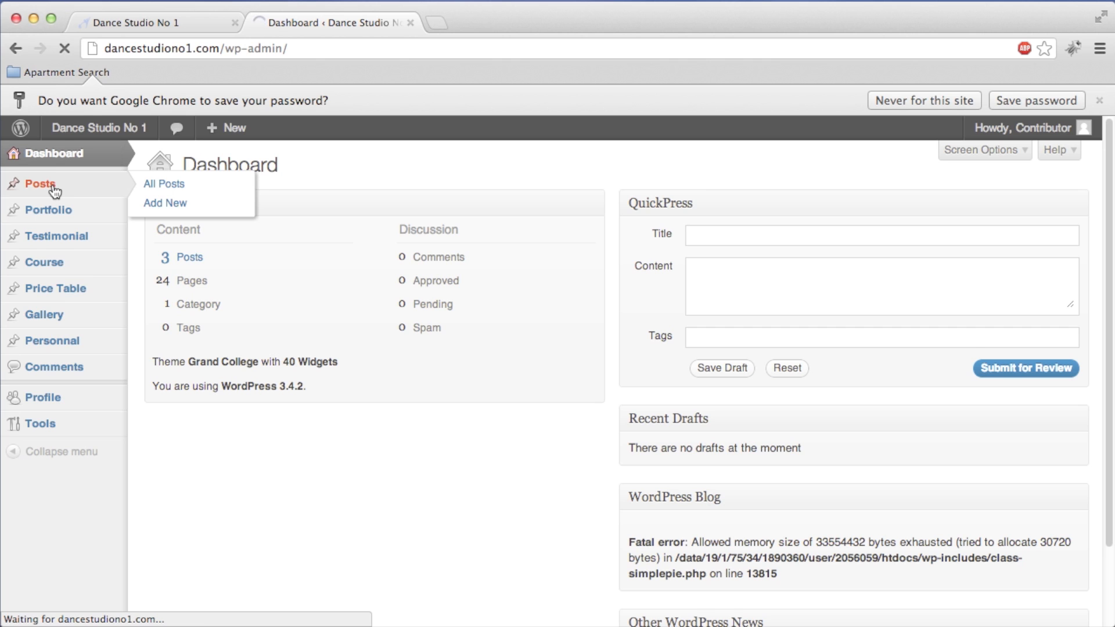
left_click(164, 184)
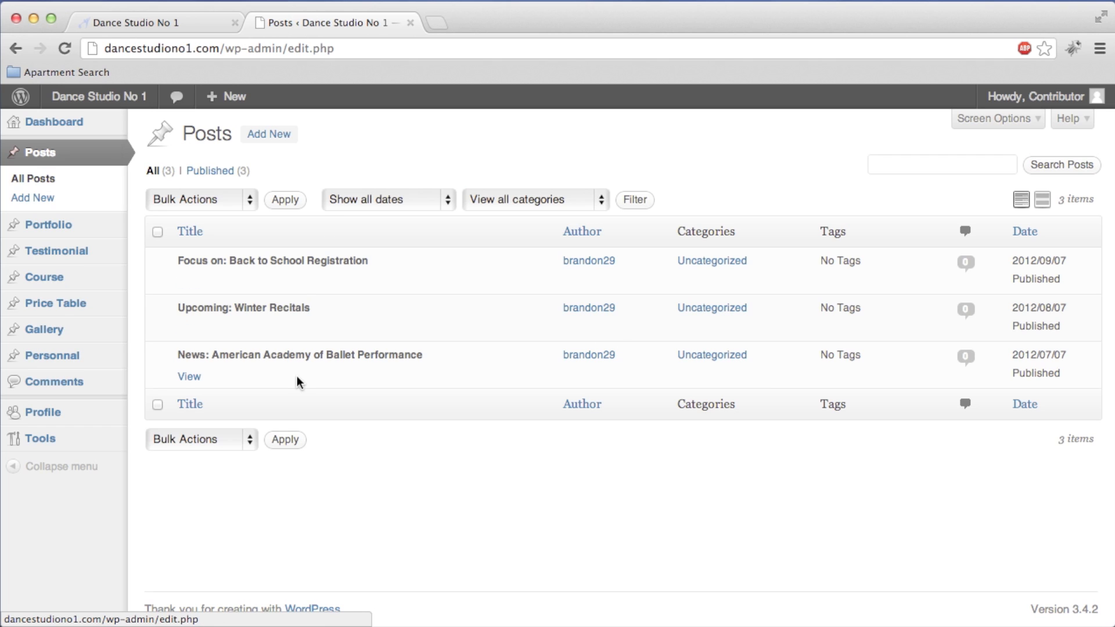
mouse_move(282, 136)
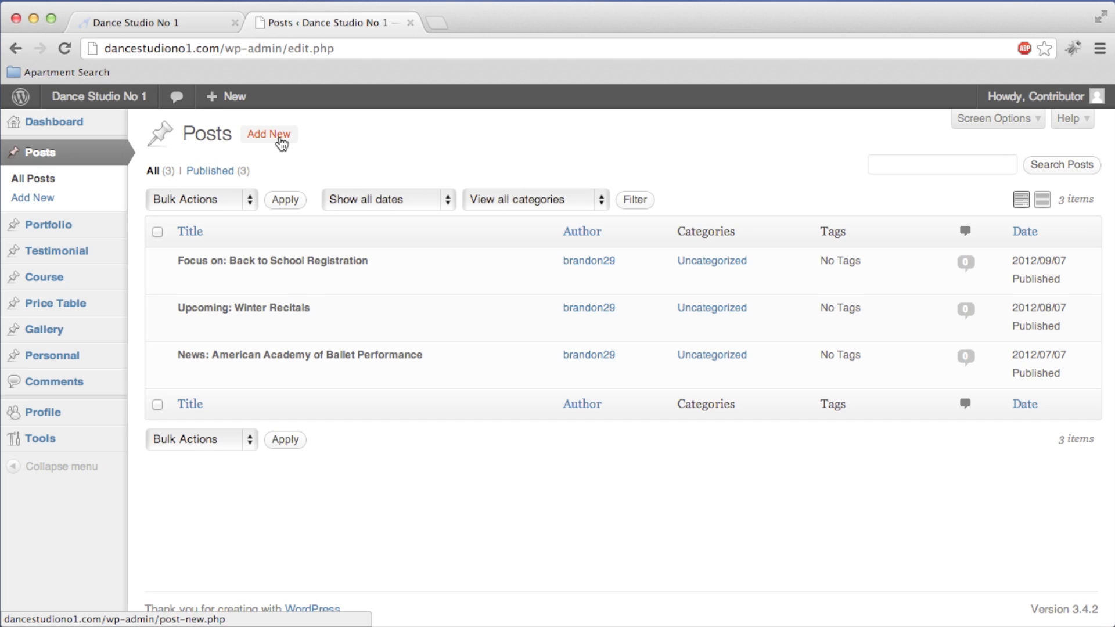
Step: Start a new post and title it 'Submitted for Review'
left_click(269, 135)
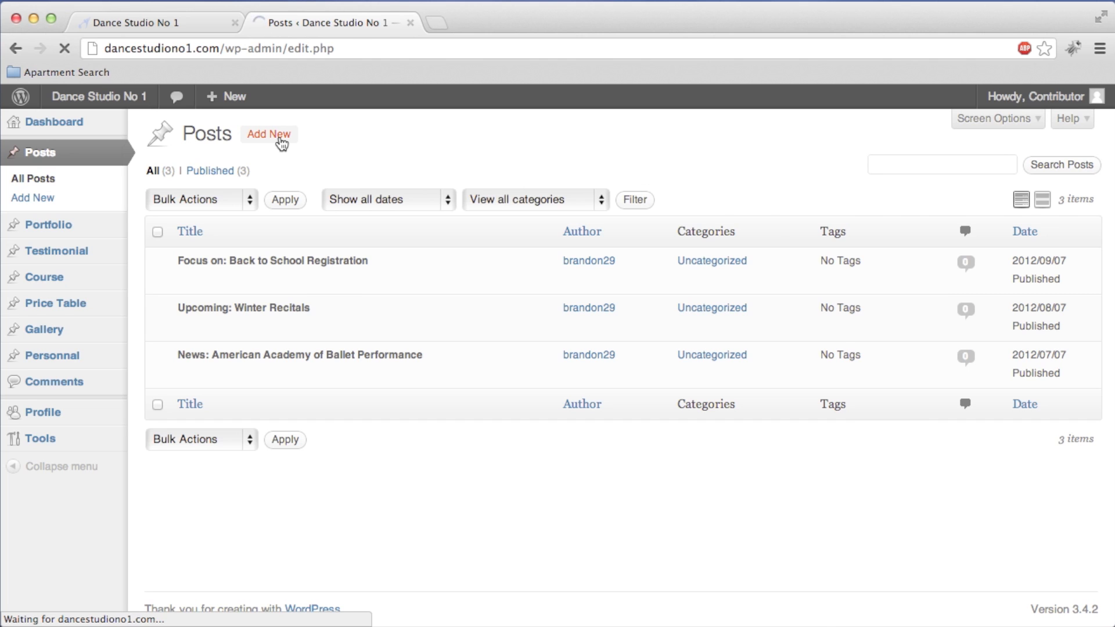
left_click(269, 134)
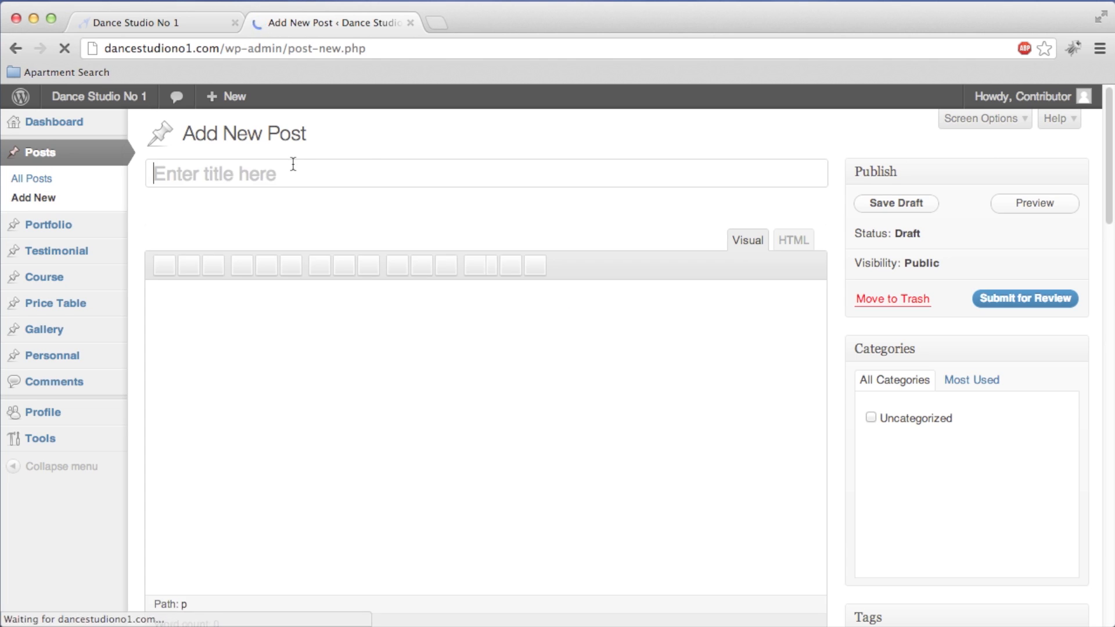
left_click(487, 173)
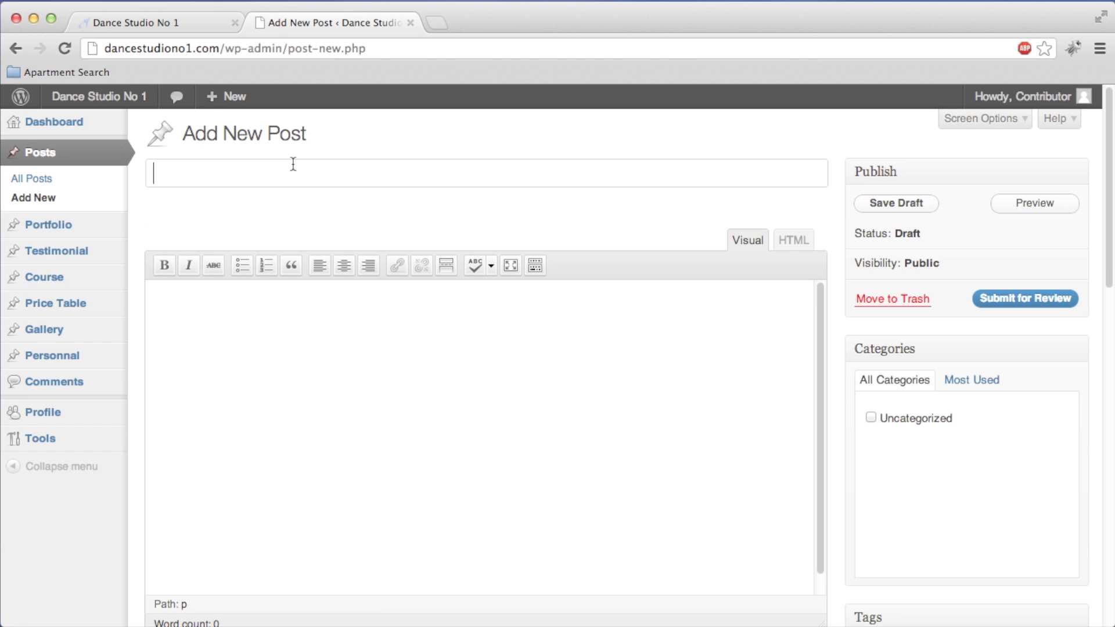
type("Submitted for Review")
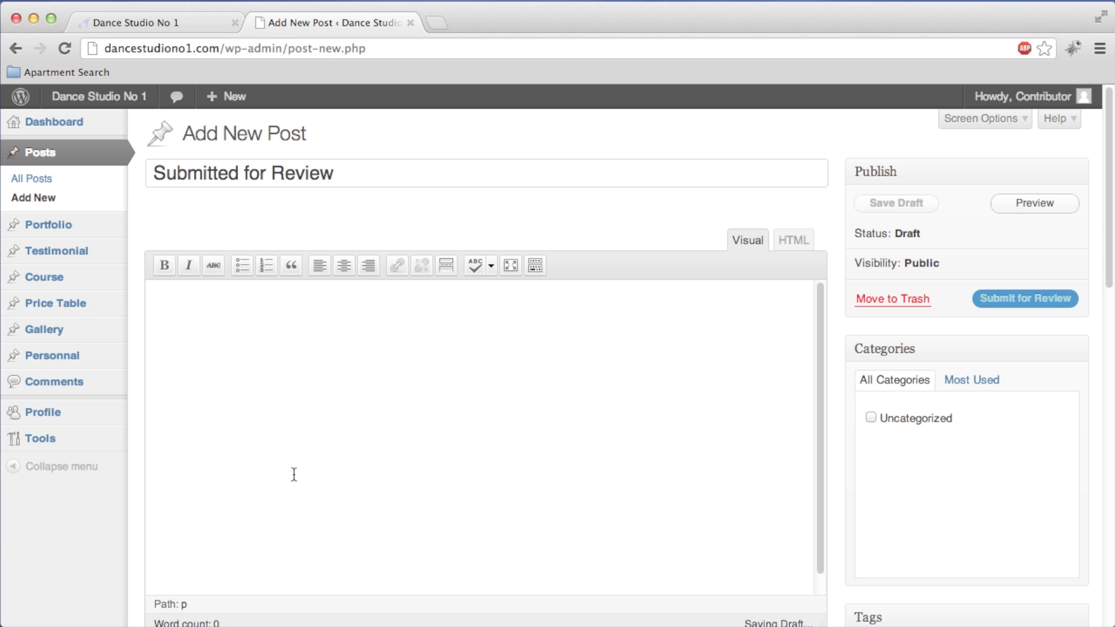
Step: Add lorem ipsum HTML to the body in the HTML editor, then preview the post
left_click(793, 240)
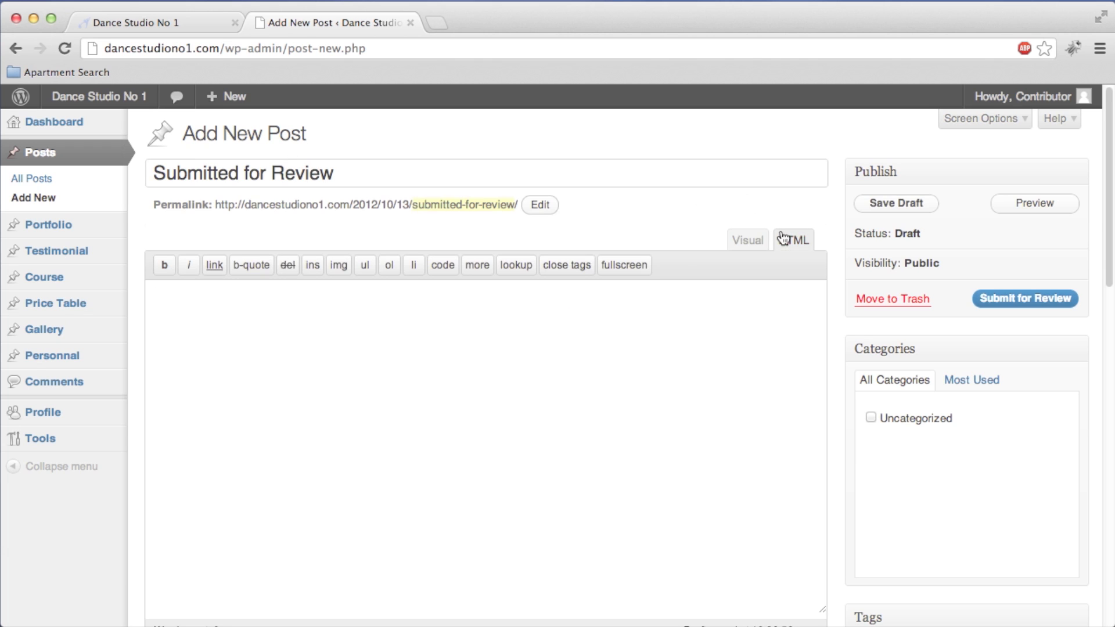
left_click(794, 240)
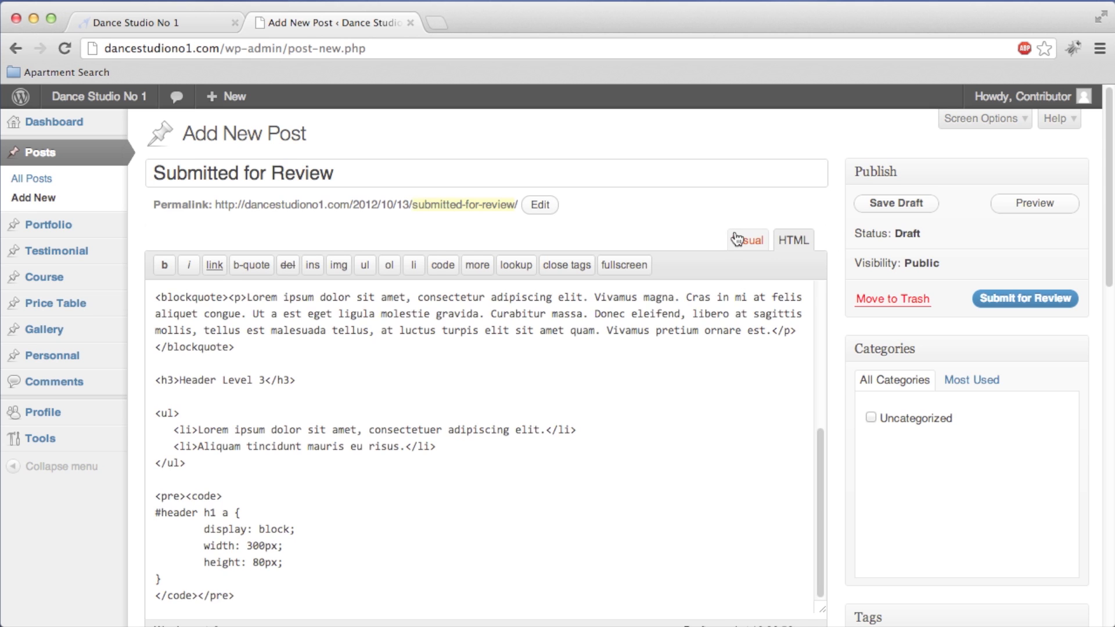
left_click(747, 239)
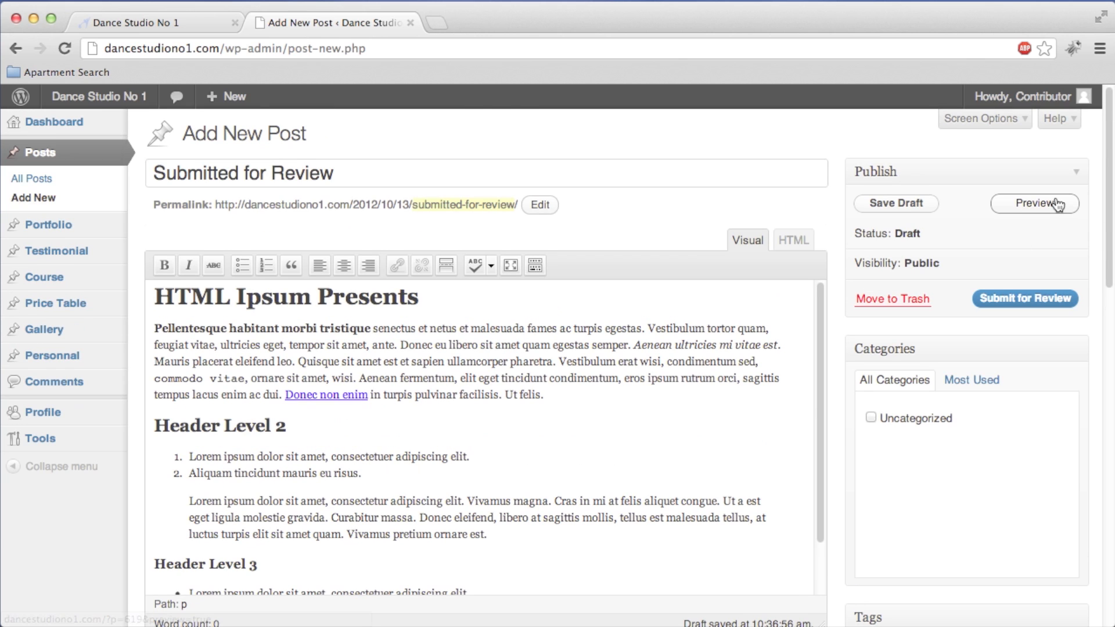
left_click(1030, 204)
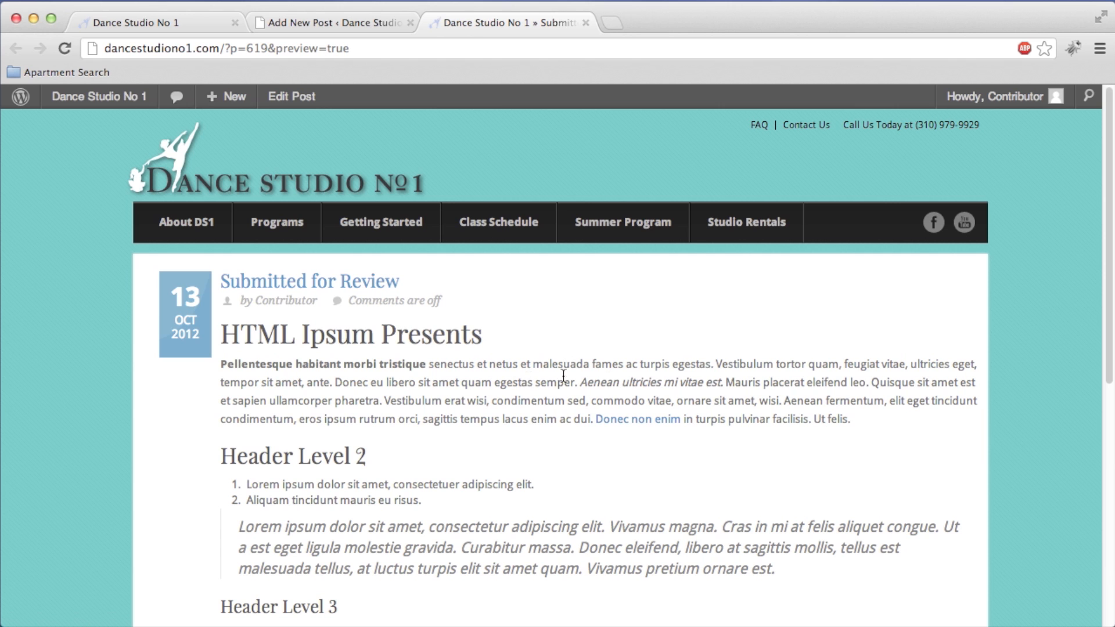
Step: Scroll through the rendered post preview, then return to the Add New Post editor tab
scroll("down", 3)
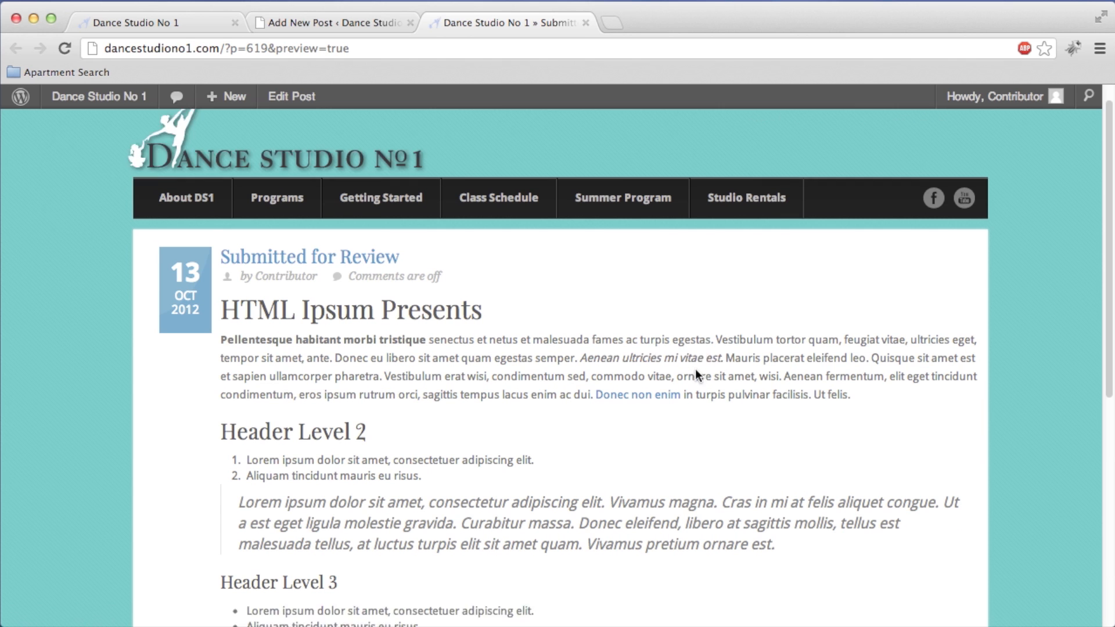
scroll("down", 3)
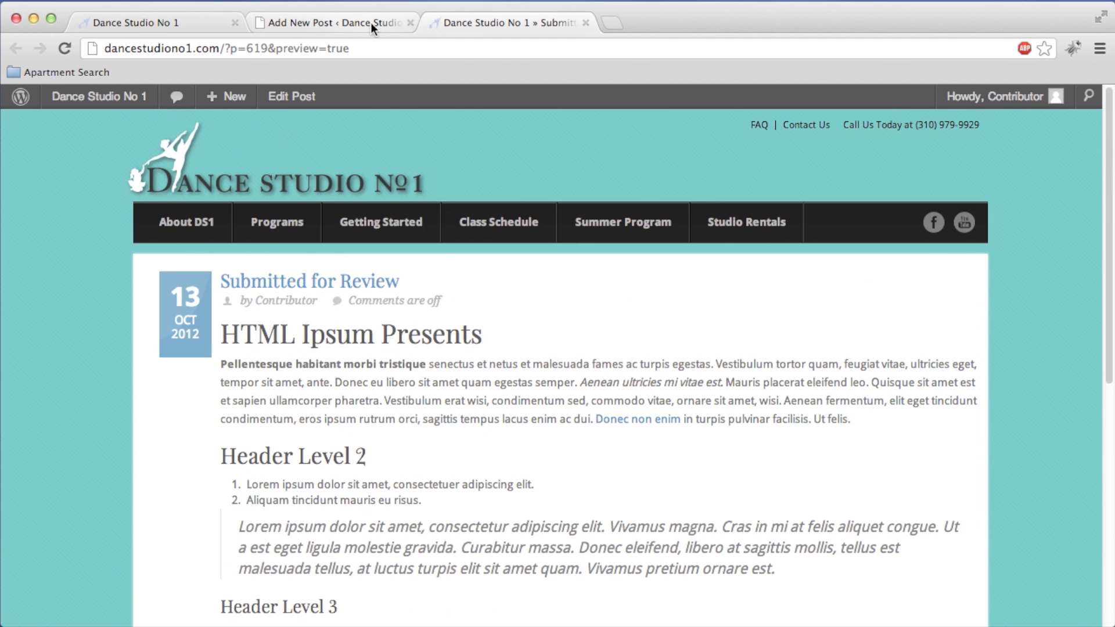
left_click(330, 22)
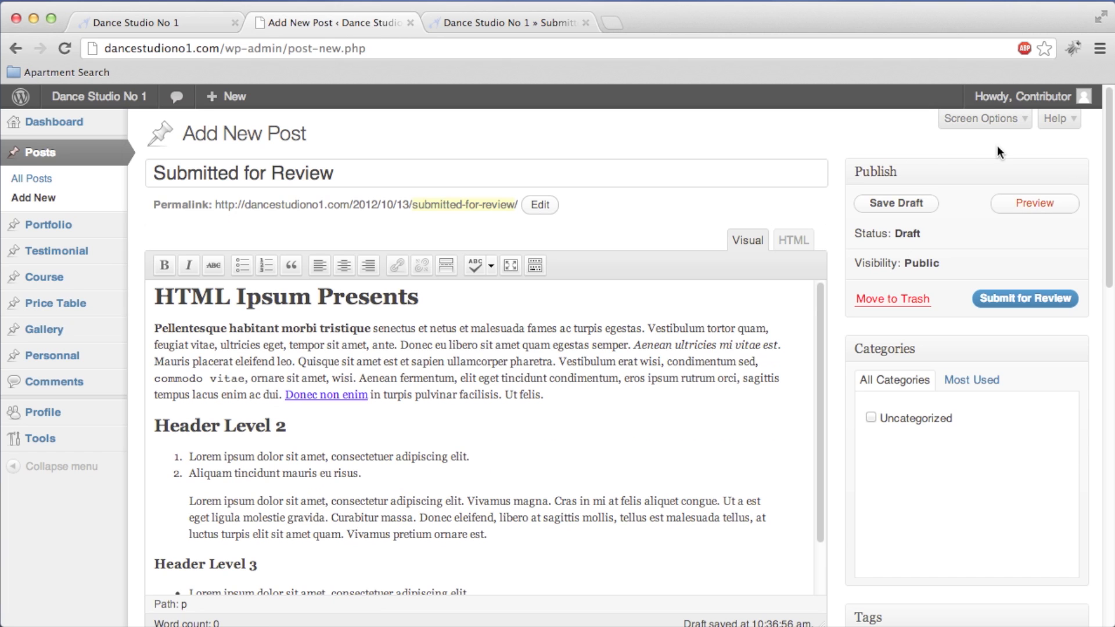
mouse_move(985, 124)
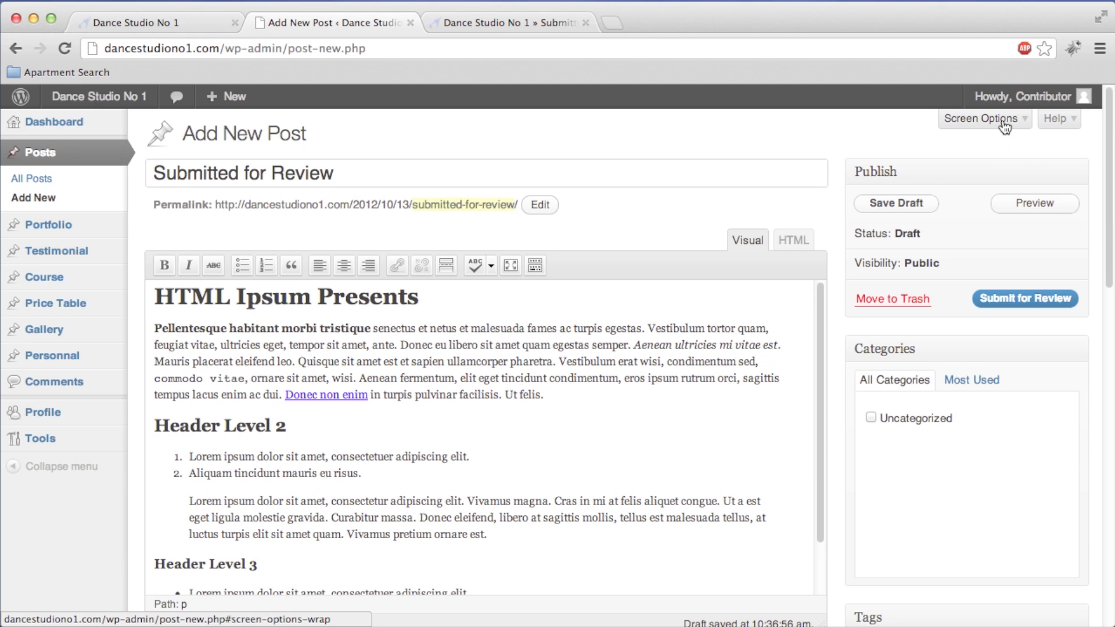
Step: Enable the Discussion panel in Screen Options and scroll down to review the post options
left_click(983, 118)
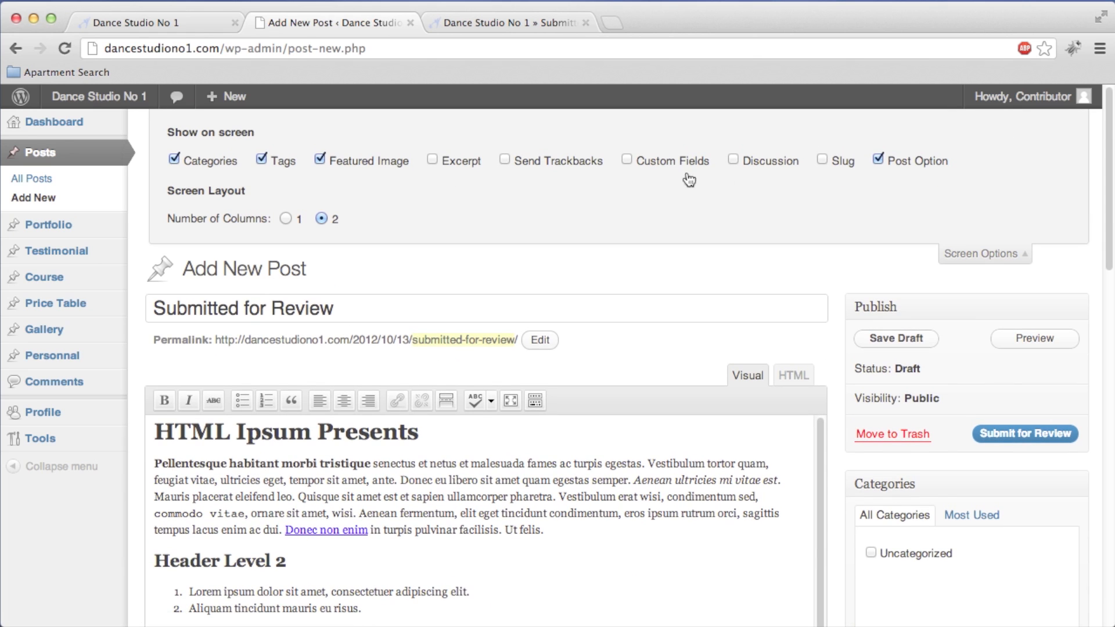
left_click(733, 161)
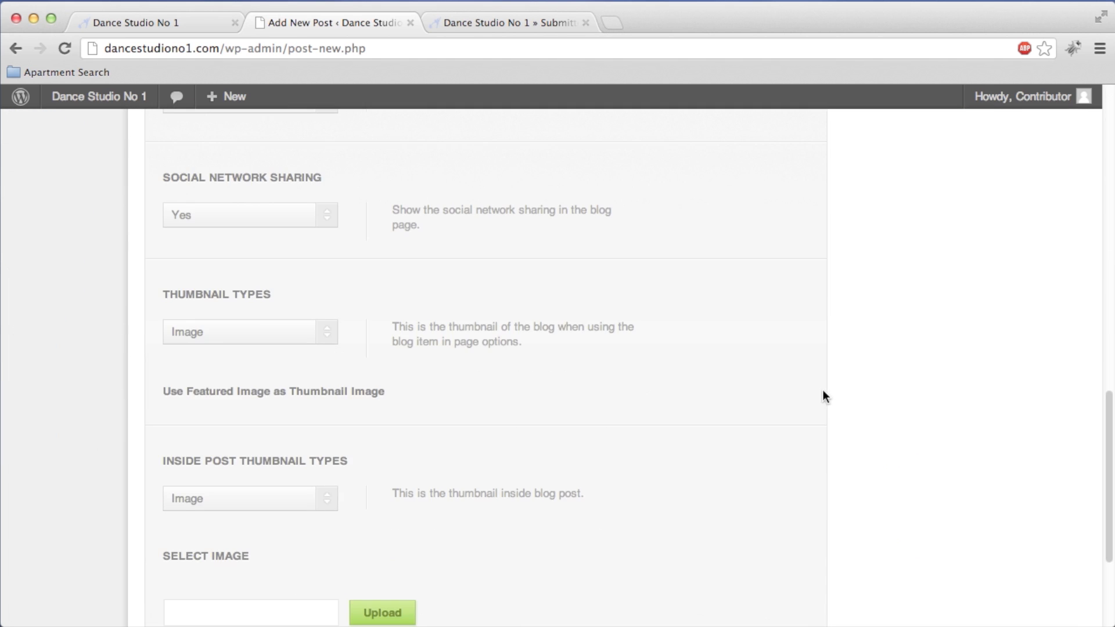
scroll("down", 3)
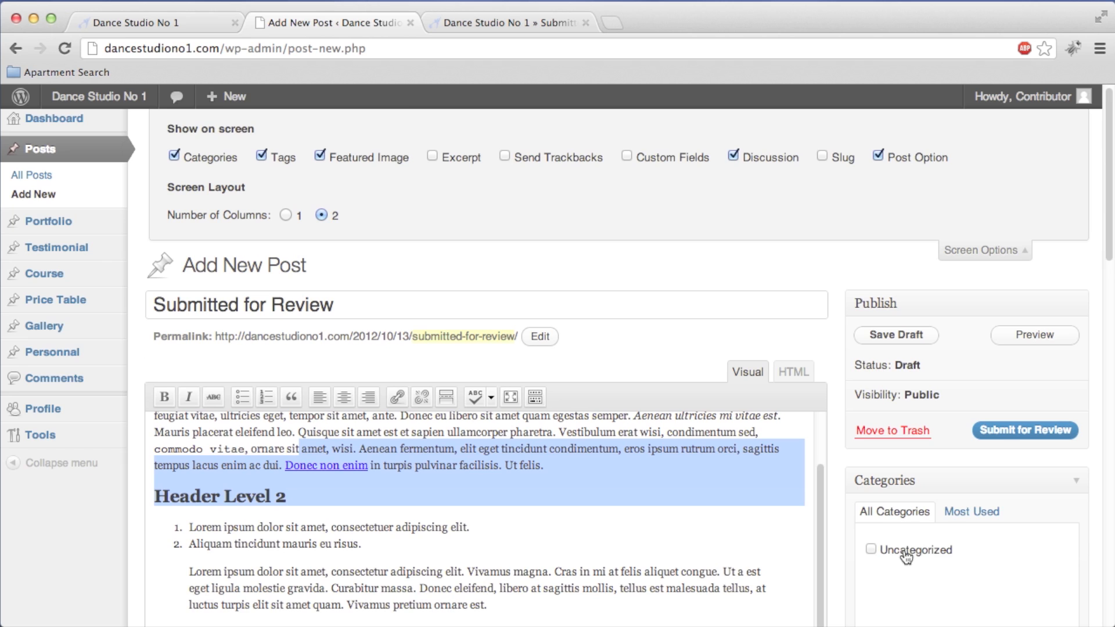
Step: Tick the Uncategorized category and submit the post for review
scroll("down", 3)
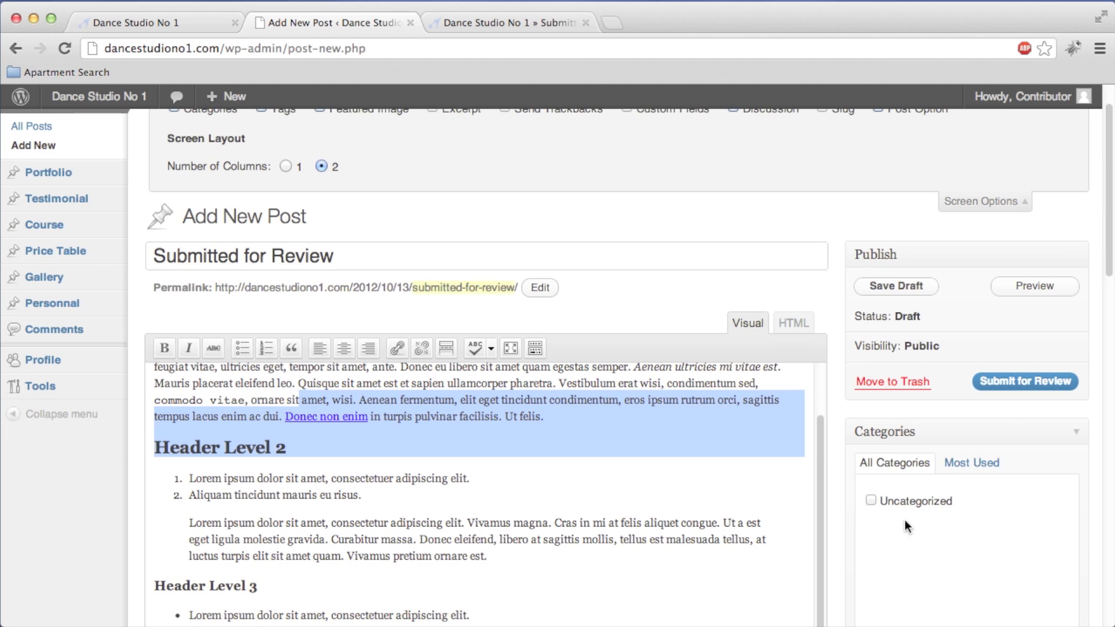
left_click(871, 500)
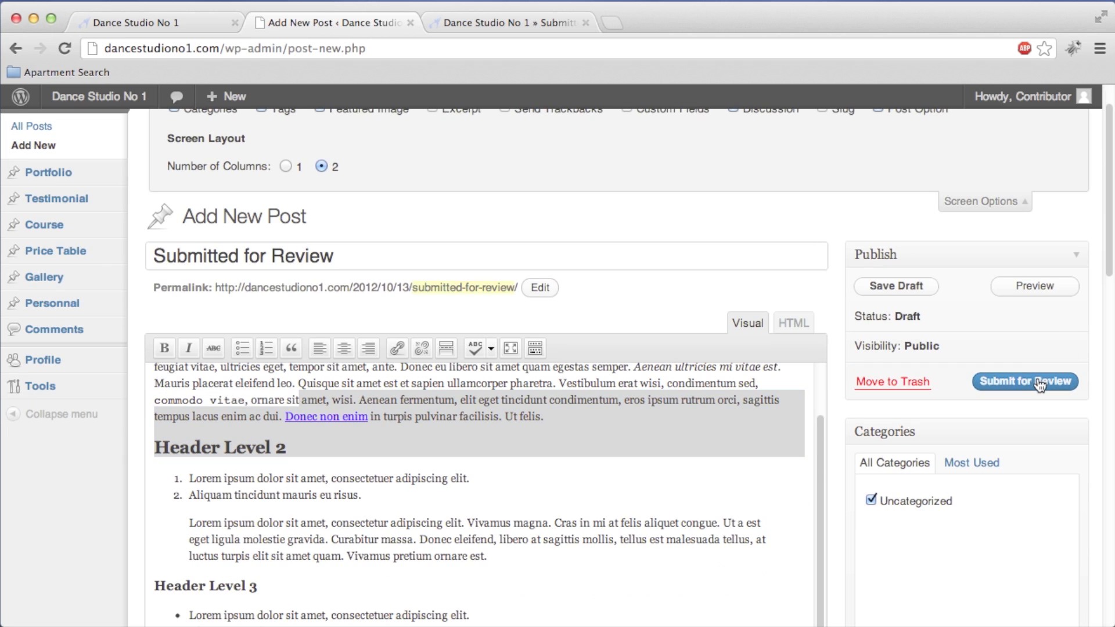
left_click(1025, 381)
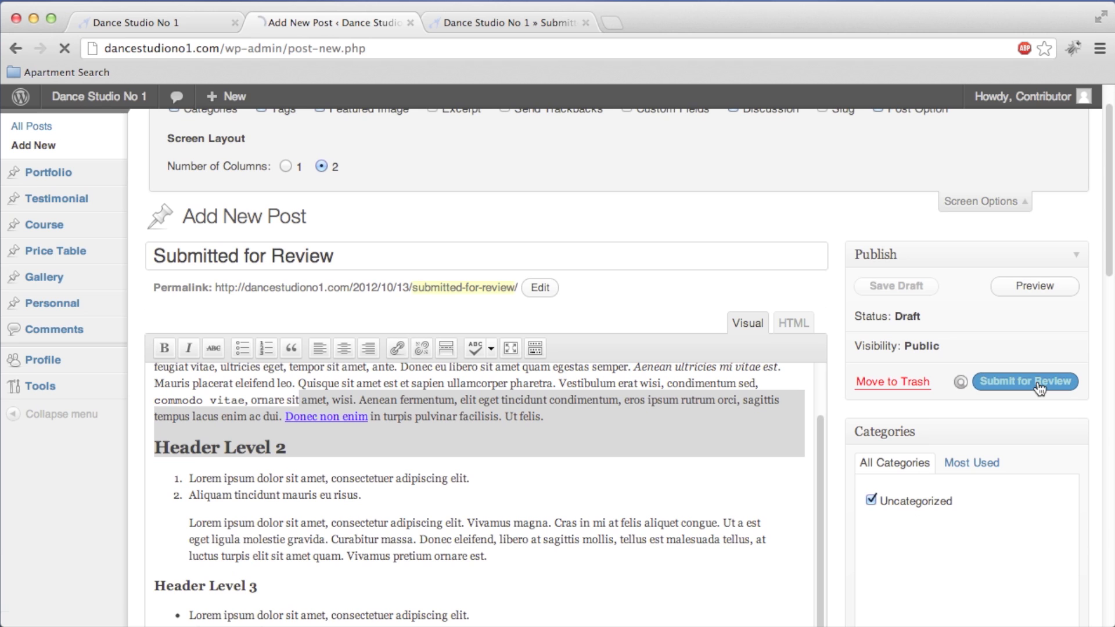
left_click(1024, 382)
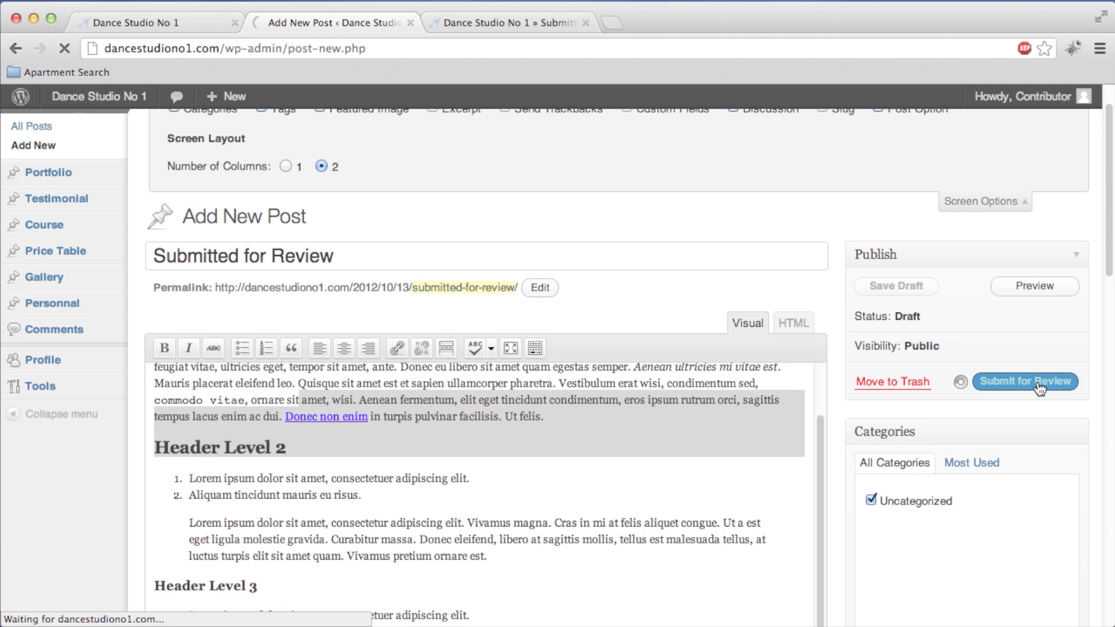
left_click(1023, 381)
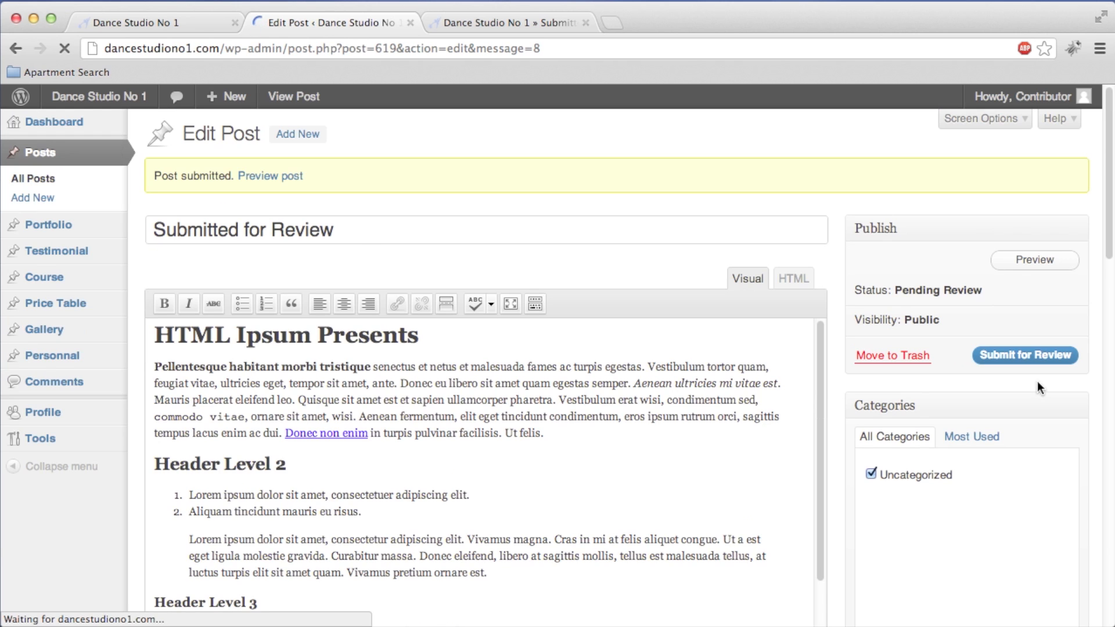